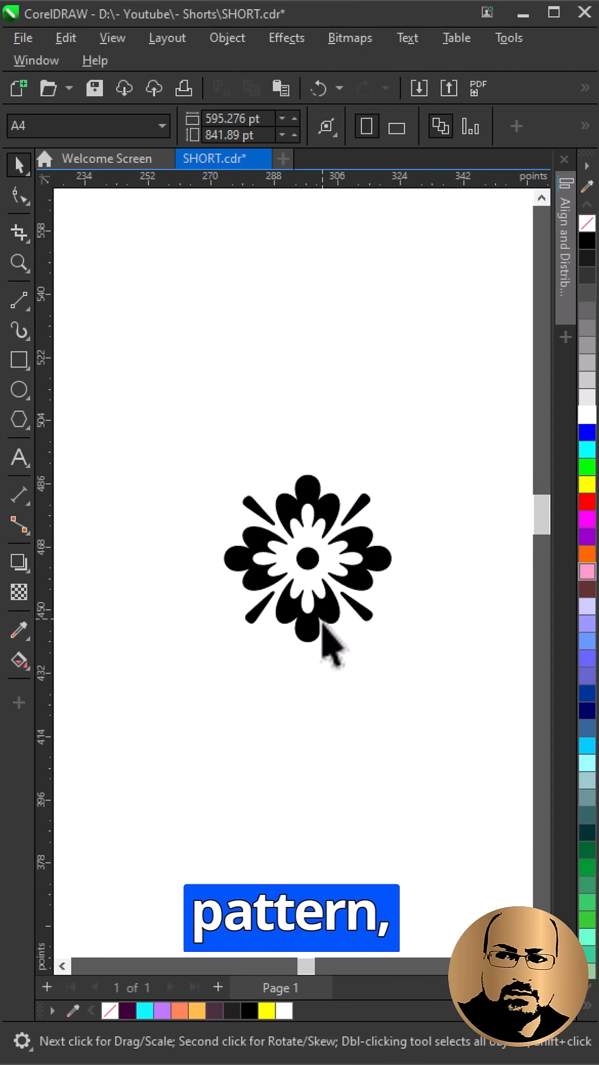
Select the flower motif, then the square, and center the square on it.
left_click(309, 560)
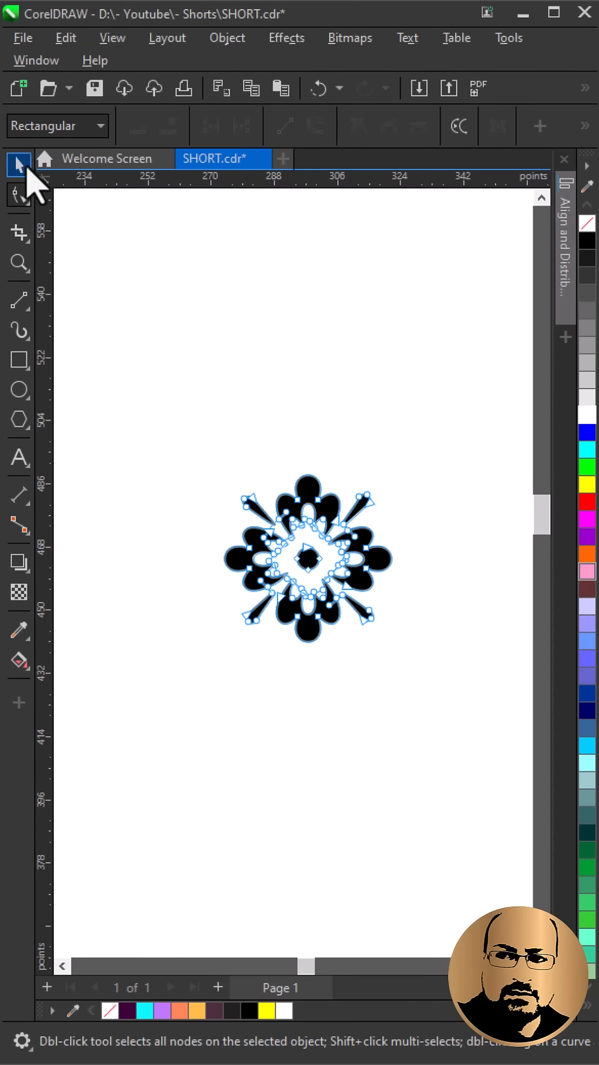
left_click(19, 361)
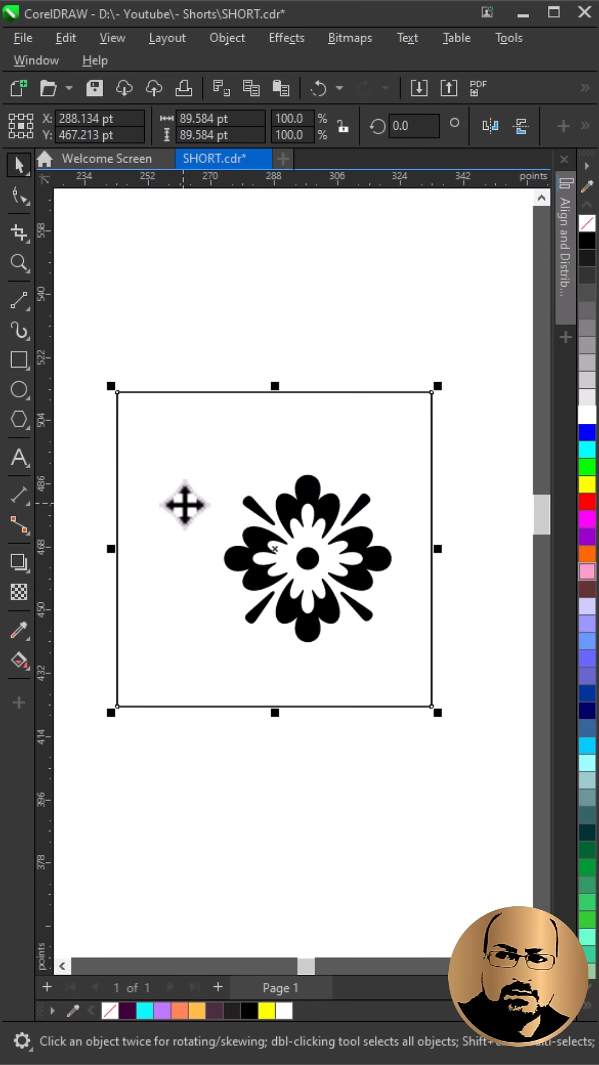
mouse_move(316, 642)
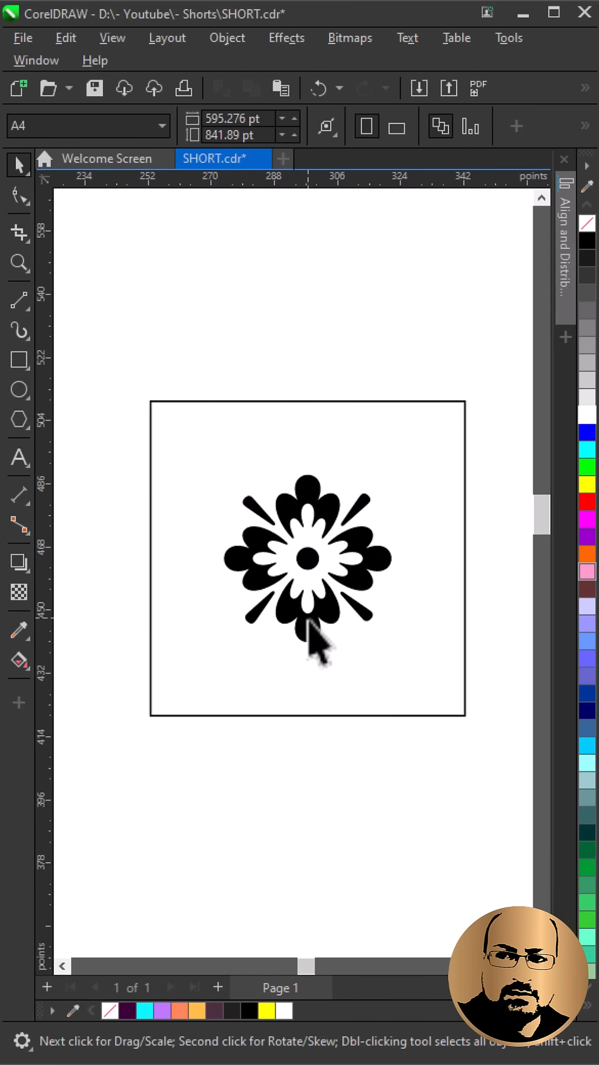
Move the small center shape to the square's top-right corner as a corner piece.
left_click(308, 560)
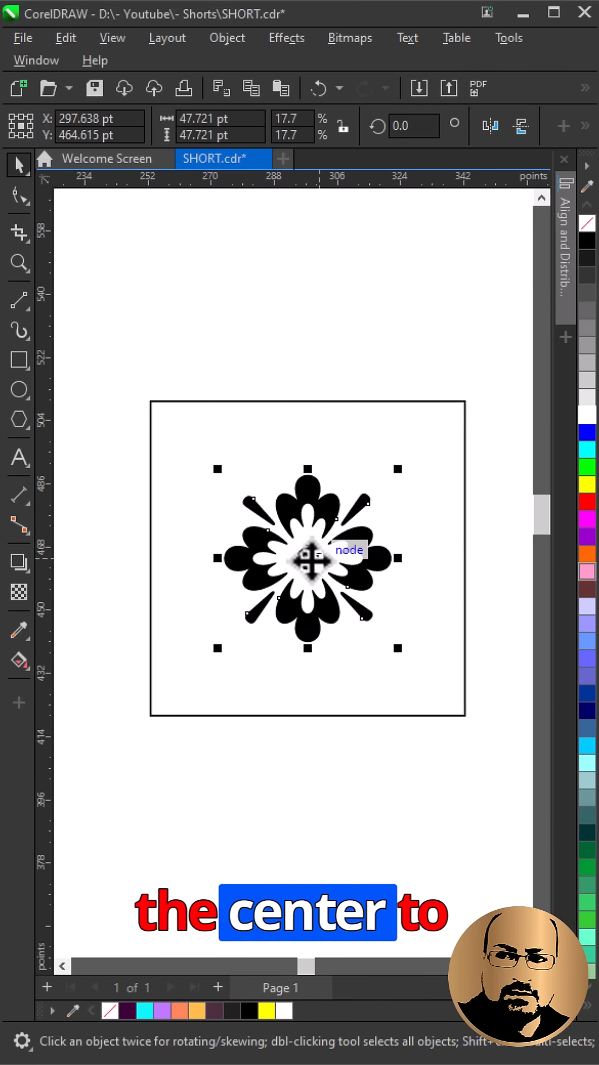
left_click_drag(308, 557, 466, 404)
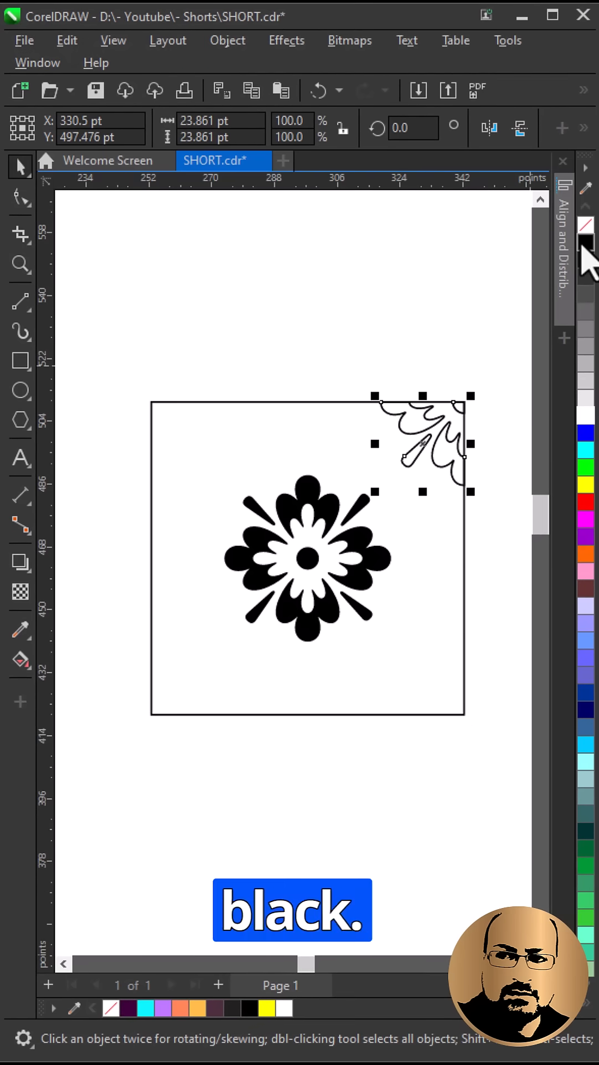
Fill the four corner pieces black, group the tile with the flower, and open Tools menu.
left_click(278, 90)
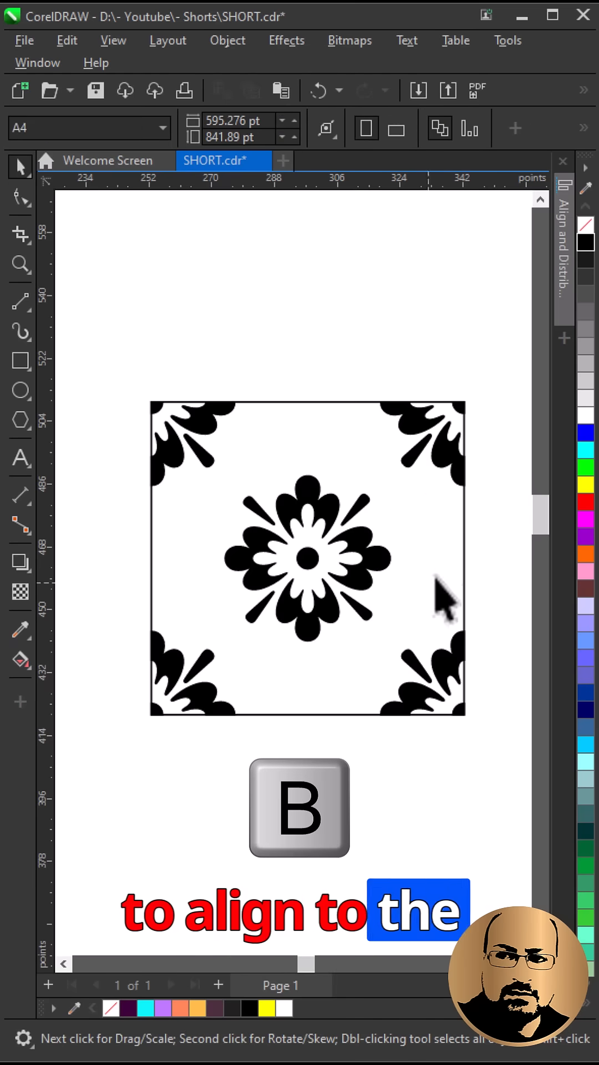
left_click(306, 557)
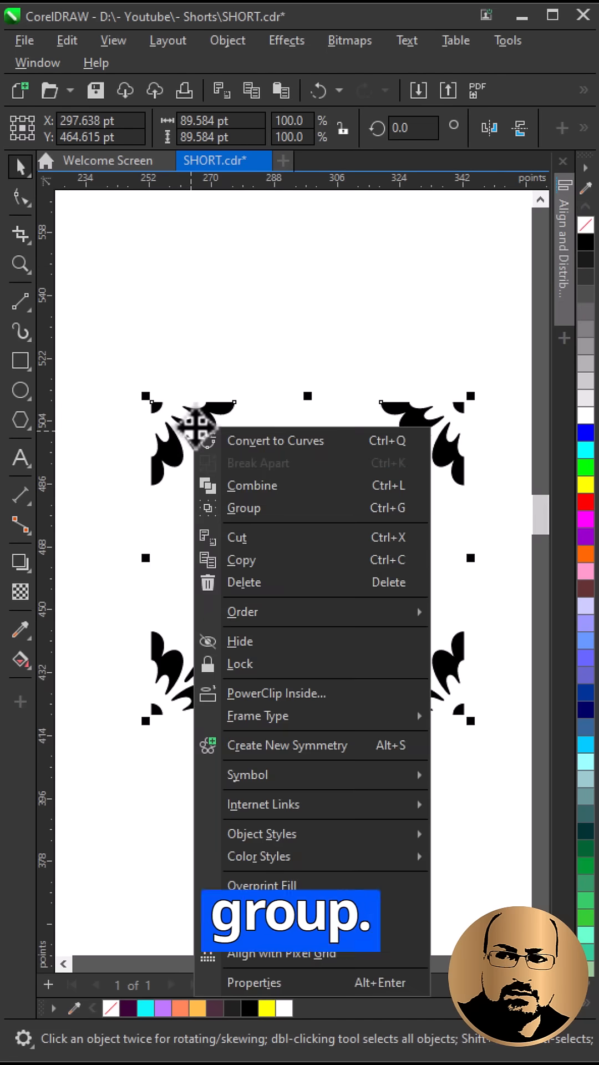
left_click(243, 508)
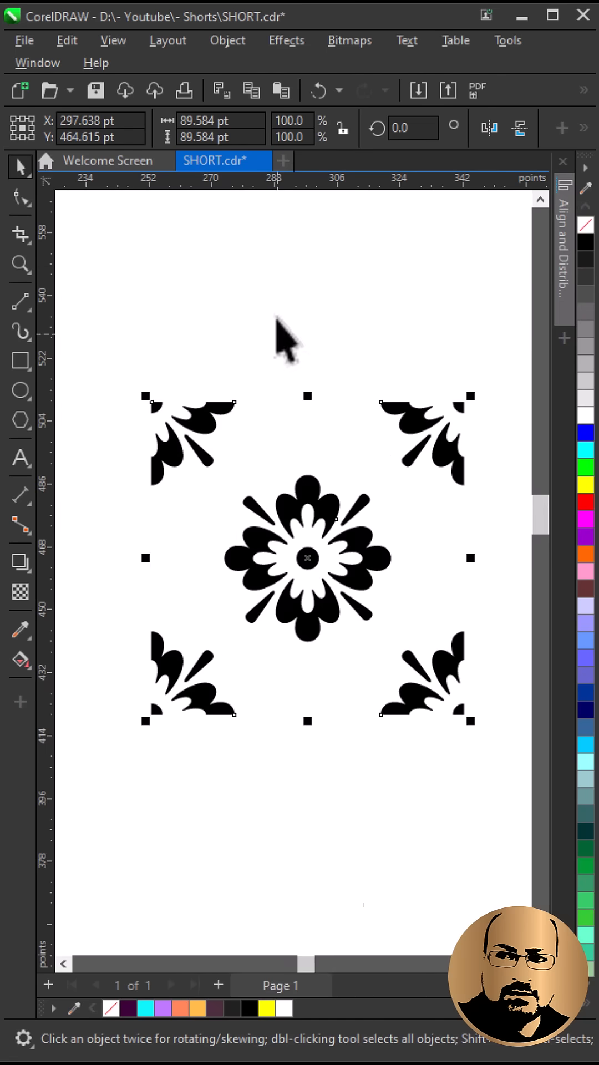
left_click(227, 40)
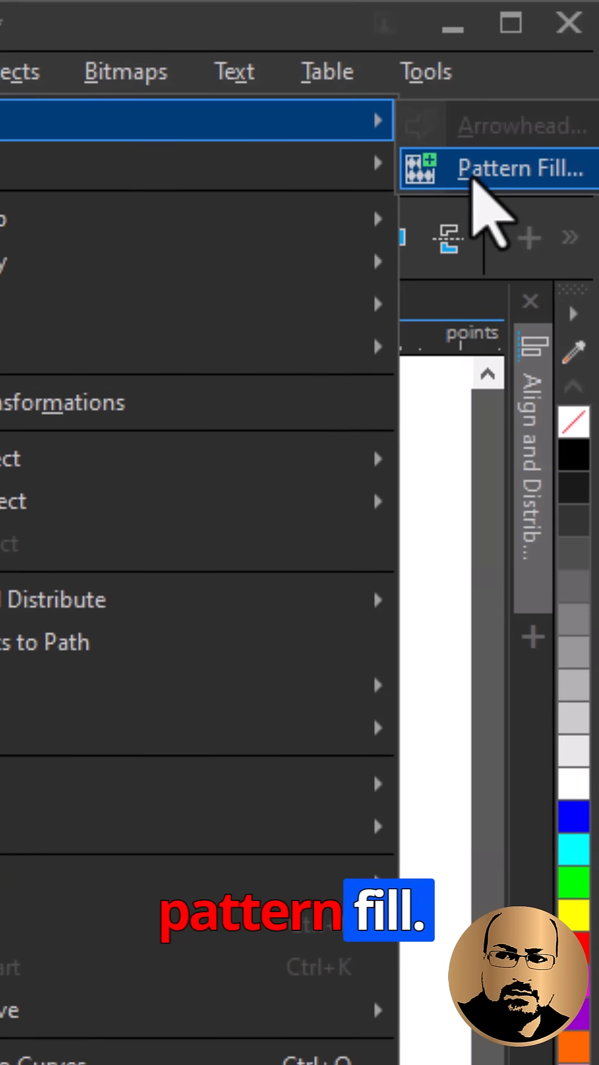
Create a vector pattern from the marquee-selected square motif, titled 'New'.
left_click(521, 169)
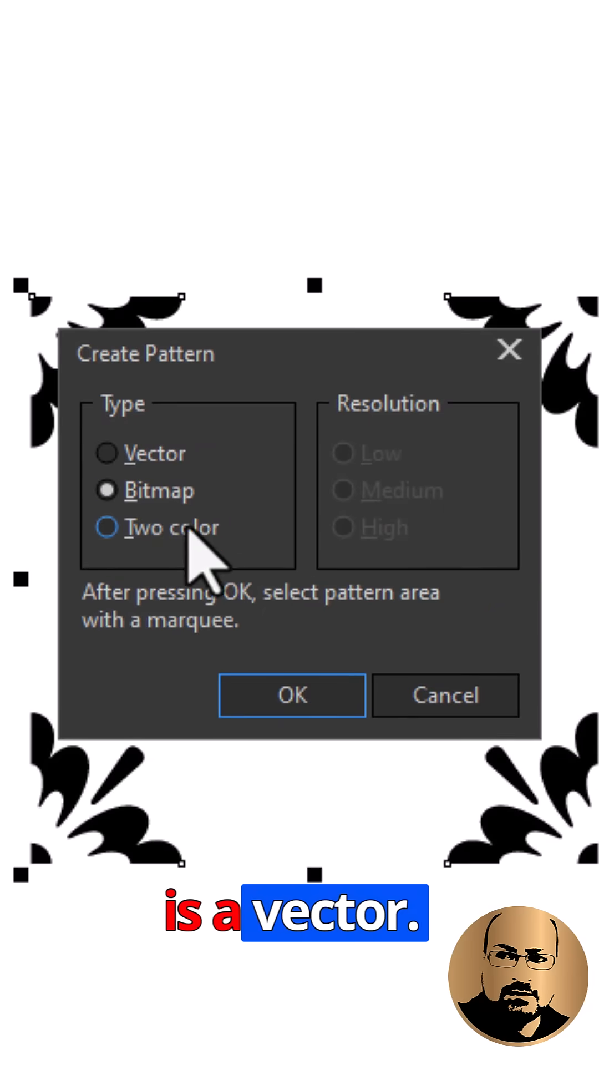
left_click(106, 453)
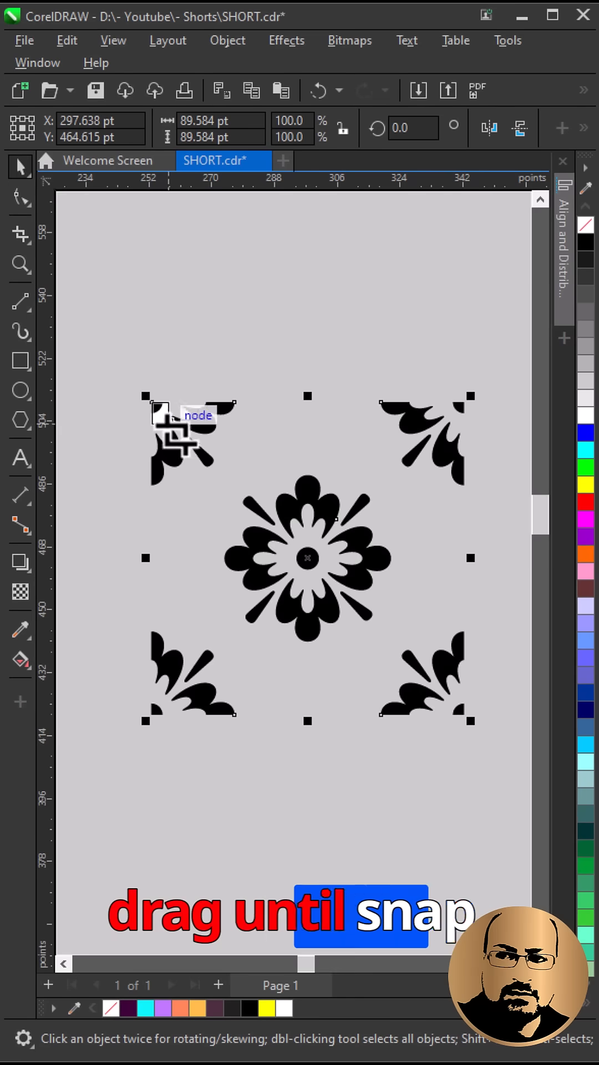
left_click_drag(173, 438, 466, 717)
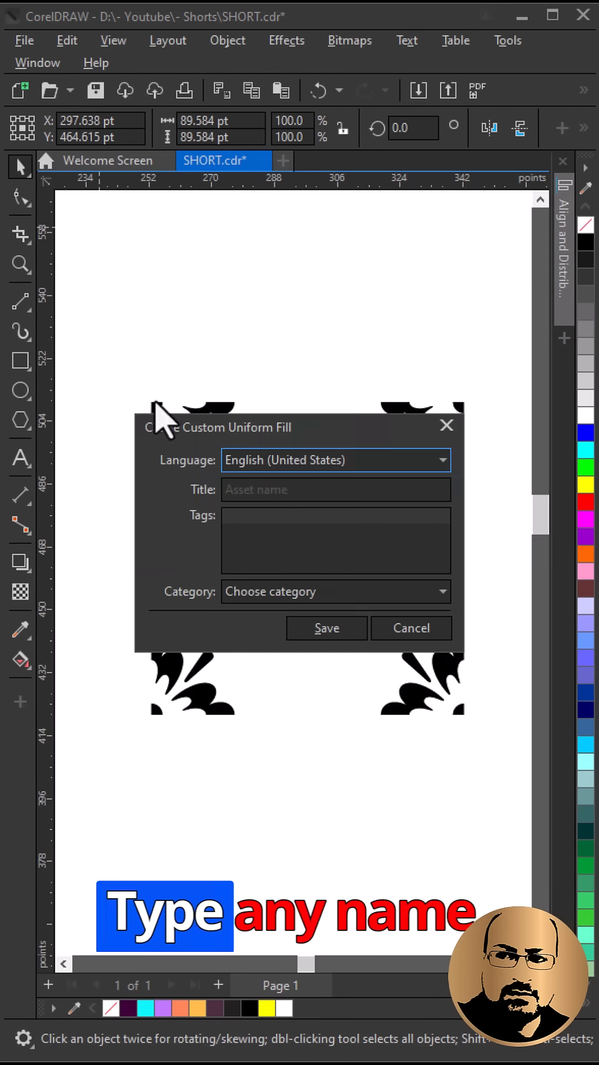
type("New")
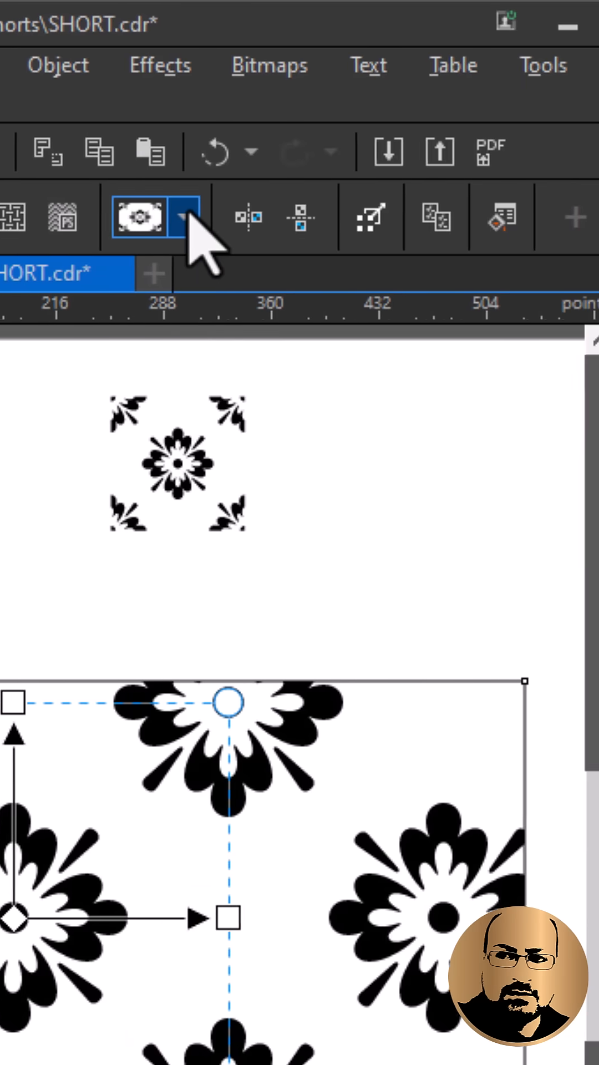
Browse the rectangle's pattern fill library and choose Custom fills.
left_click(181, 216)
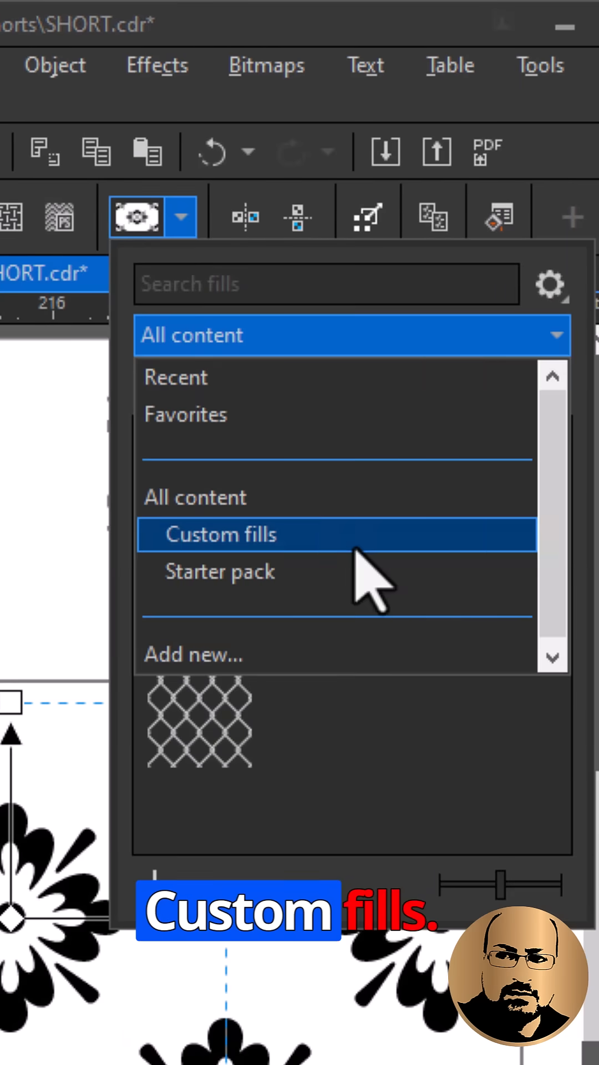